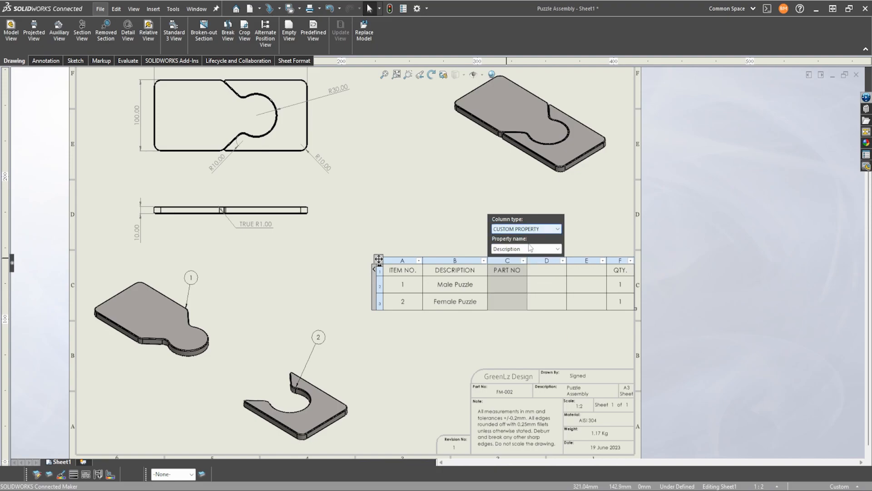
# Step: Open the Male Puzzle part from the assembly drawing's BOM
pyautogui.click(559, 248)
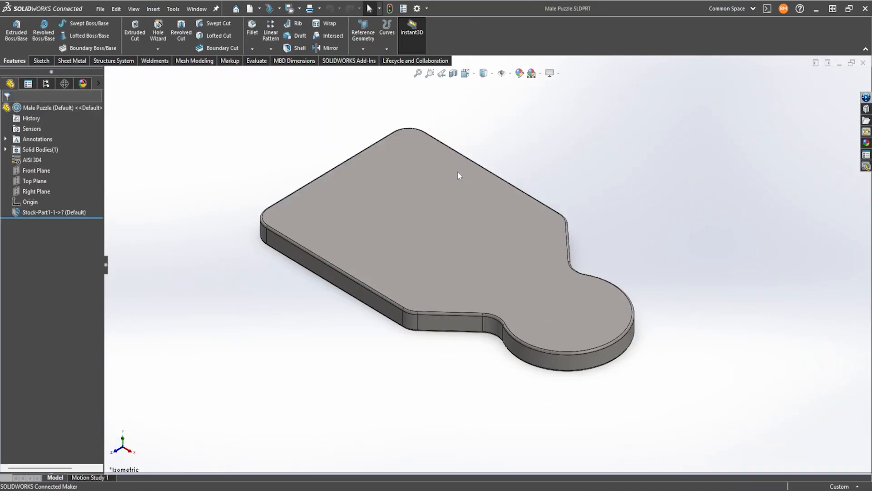
# Step: Show the Male Puzzle's file properties with PartNo MP-001, Material AISI 304, Revision 1
pyautogui.click(32, 160)
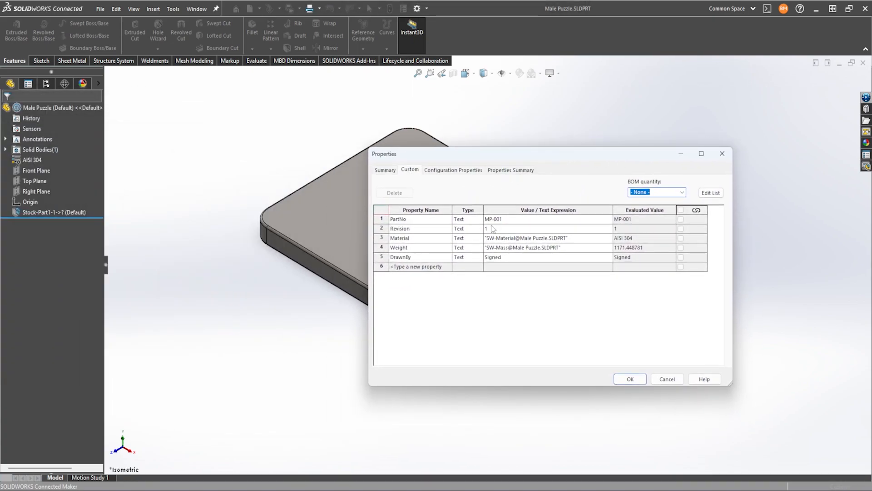
pyautogui.moveTo(495, 243)
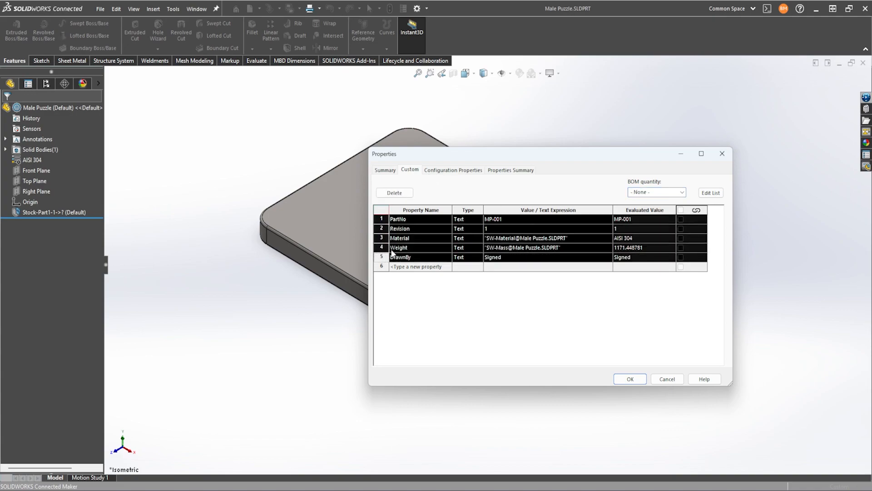
# Step: Copy the Male Puzzle's custom properties into its Default configuration and save
pyautogui.click(452, 170)
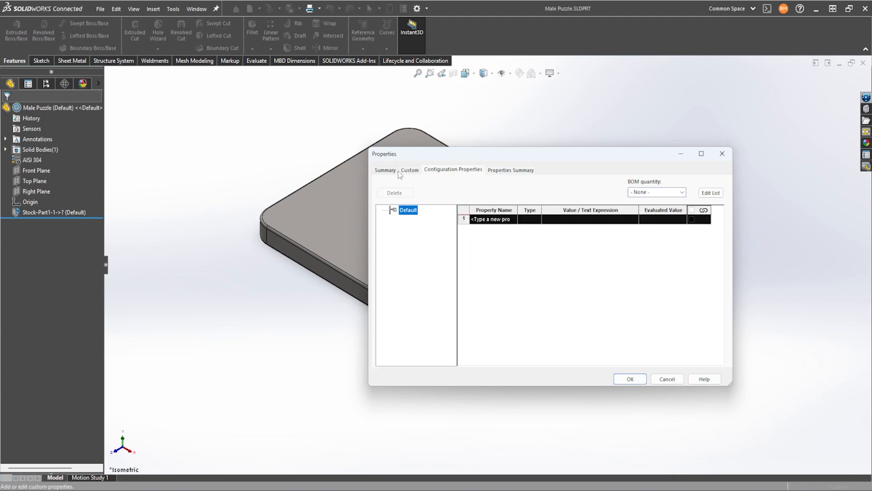
pyautogui.click(410, 170)
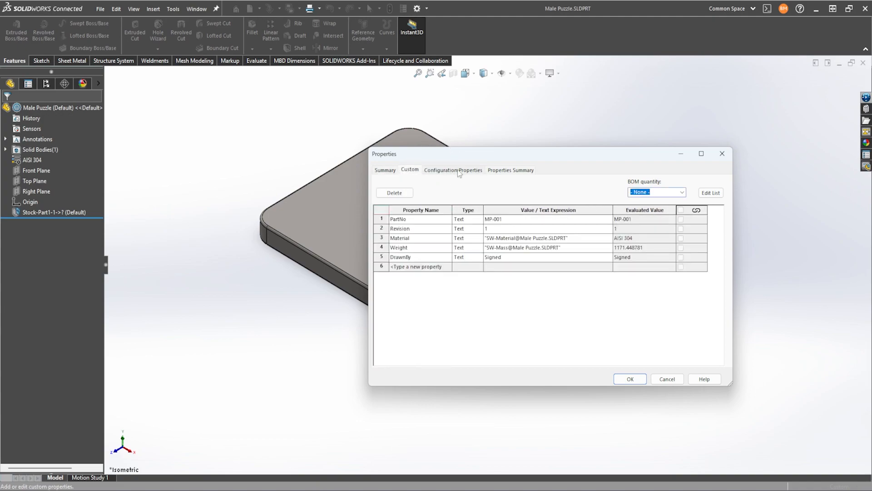
pyautogui.click(453, 170)
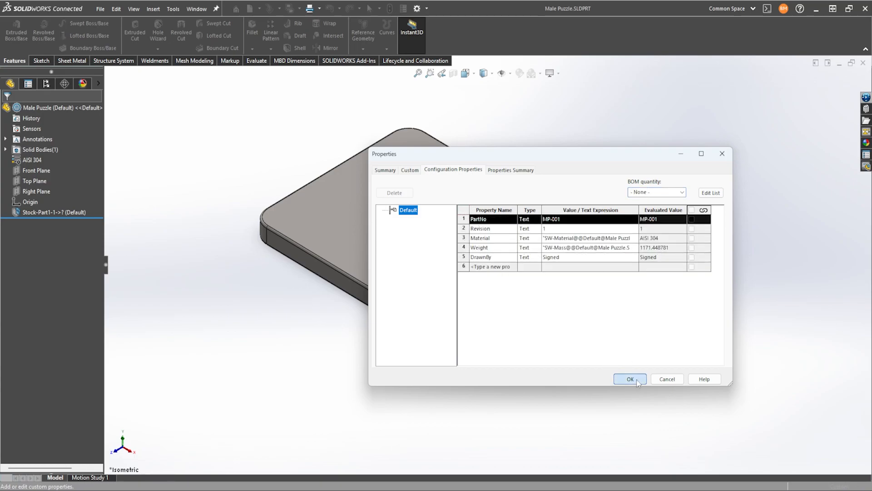
pyautogui.click(629, 379)
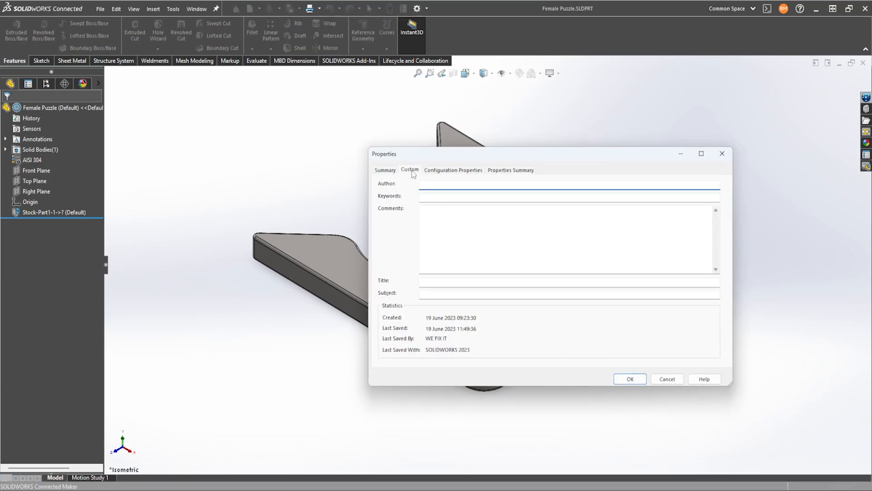
# Step: Review the Female Puzzle's custom properties (PartNo FP-001, AISI 304) and its configuration properties
pyautogui.click(410, 169)
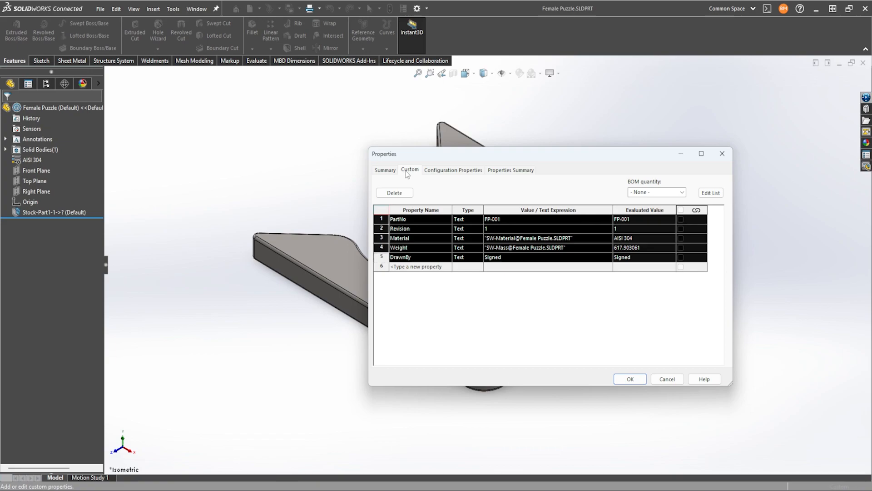
pyautogui.click(453, 170)
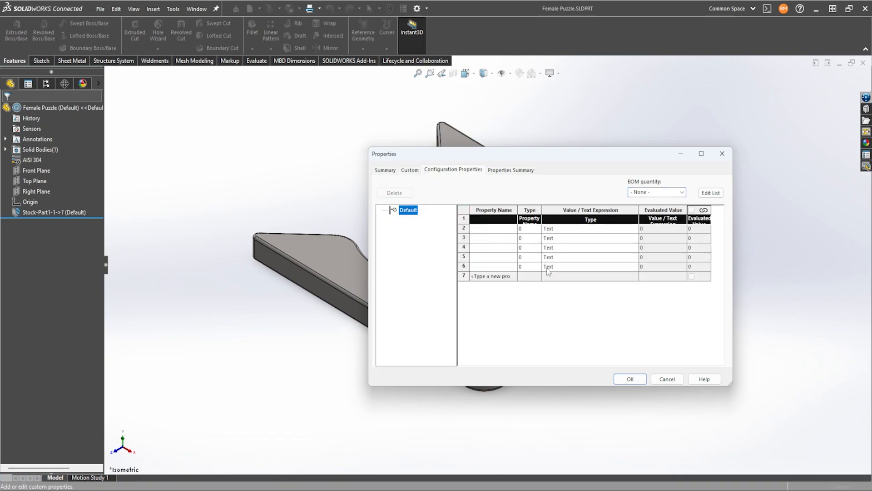
pyautogui.click(410, 170)
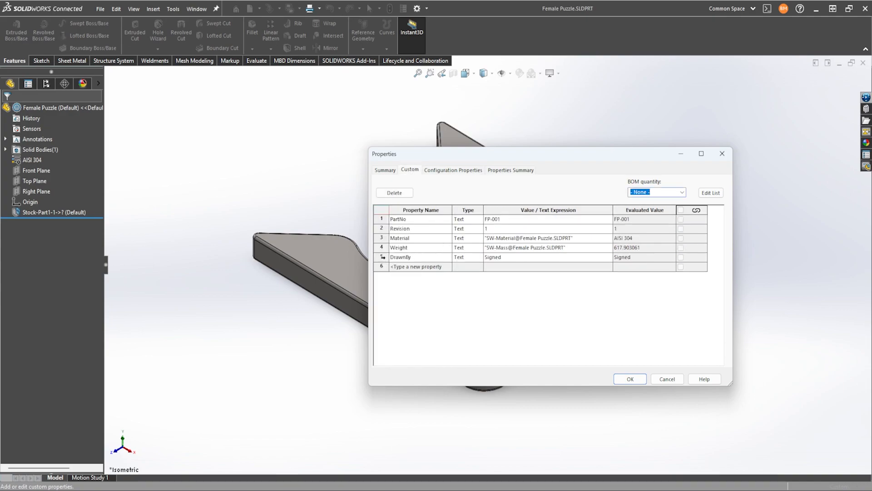
# Step: Copy the Female Puzzle's PartNo, Material, Weight and DrawnBy rows into its Default configuration and save
pyautogui.click(417, 266)
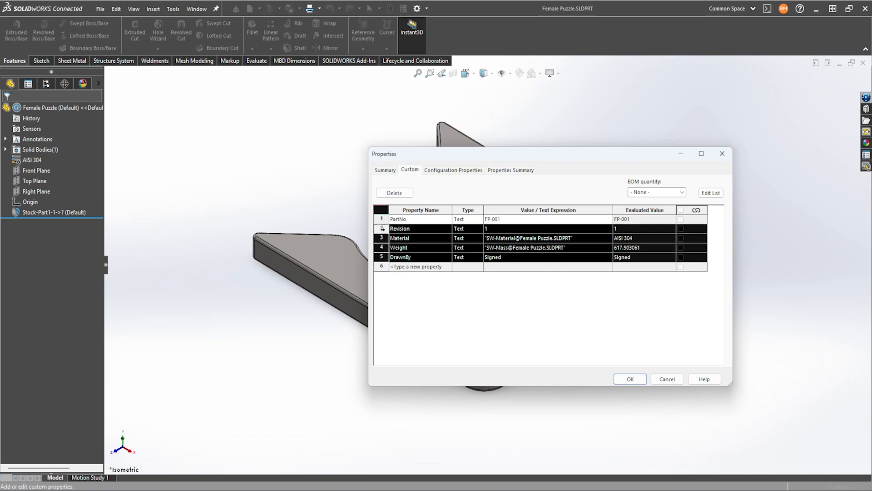
pyautogui.click(382, 219)
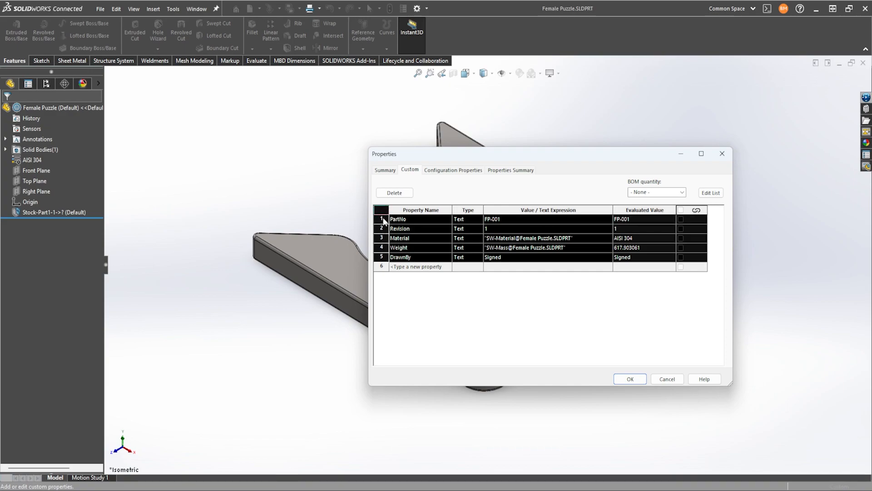
pyautogui.click(453, 170)
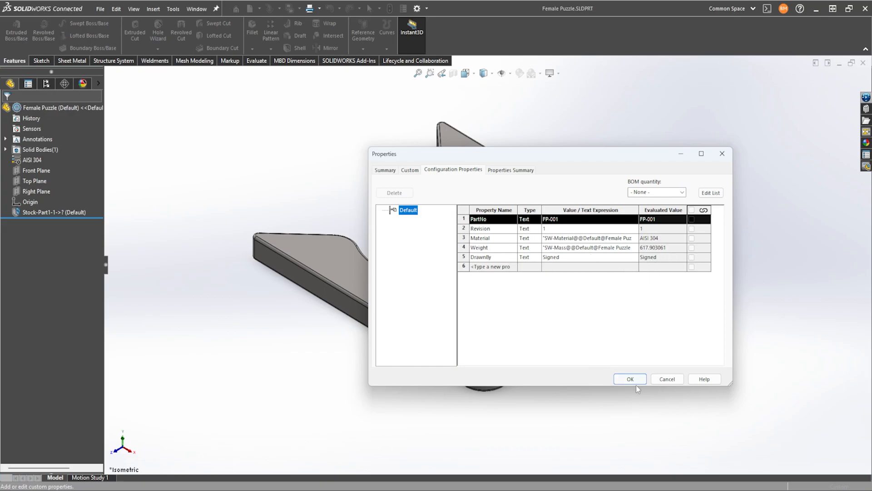
pyautogui.click(628, 379)
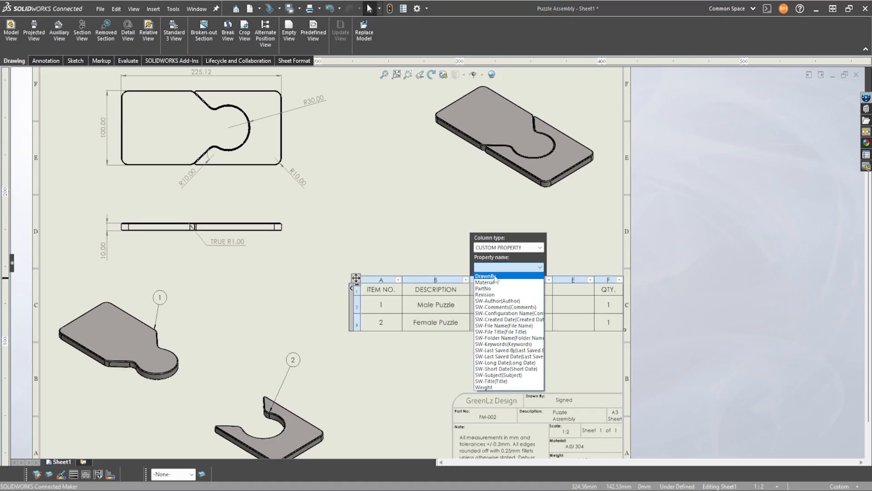
# Step: Fill BOM column C with PartNo (MP-001, FP-001), column D with Material (AISI 304), and start column E
pyautogui.click(484, 288)
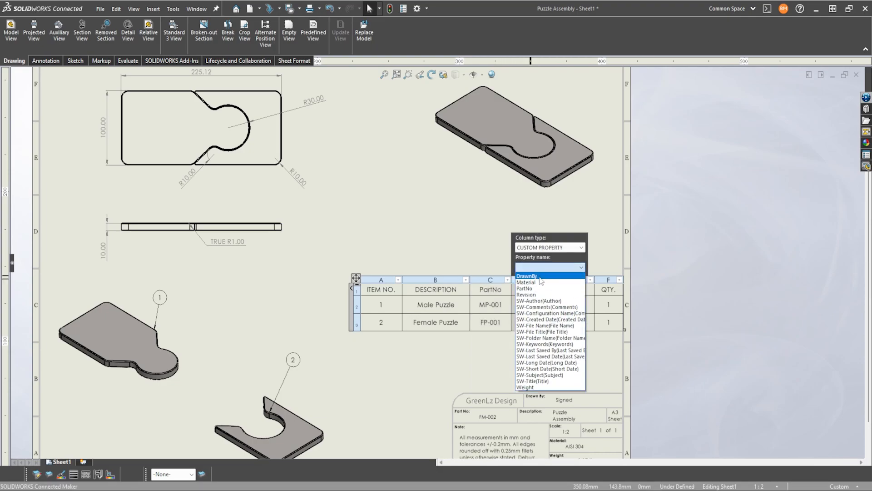
pyautogui.click(525, 282)
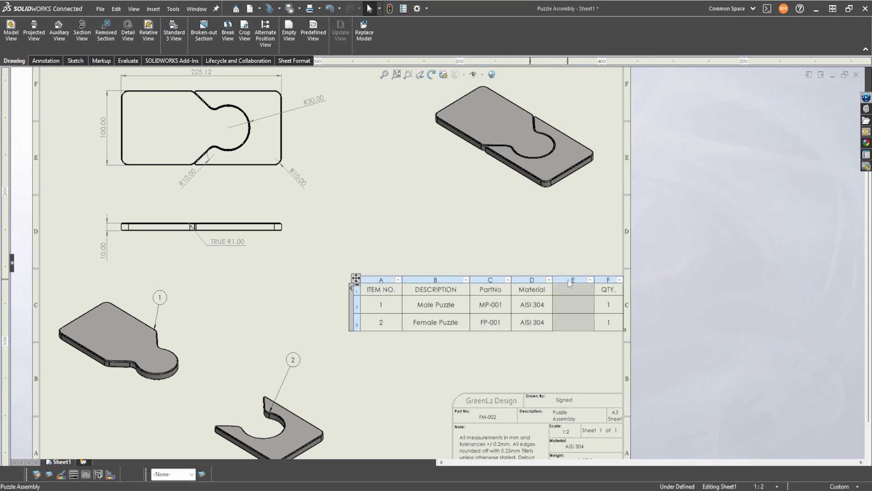
pyautogui.click(591, 267)
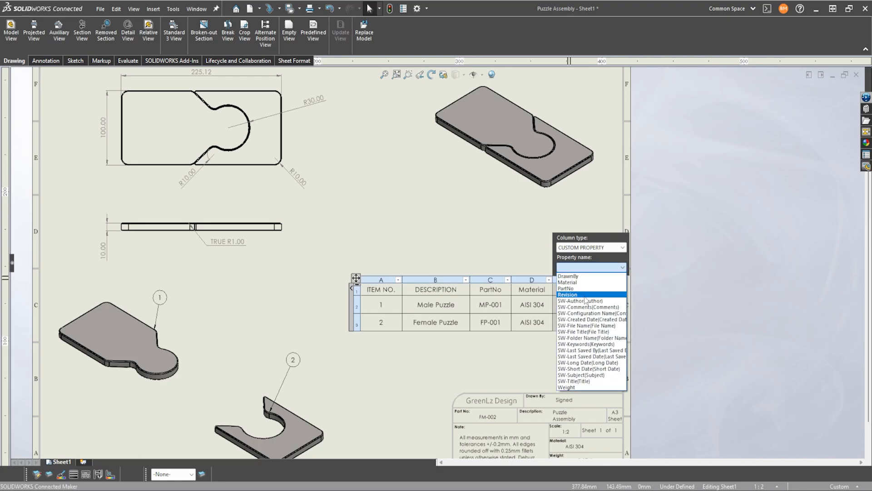